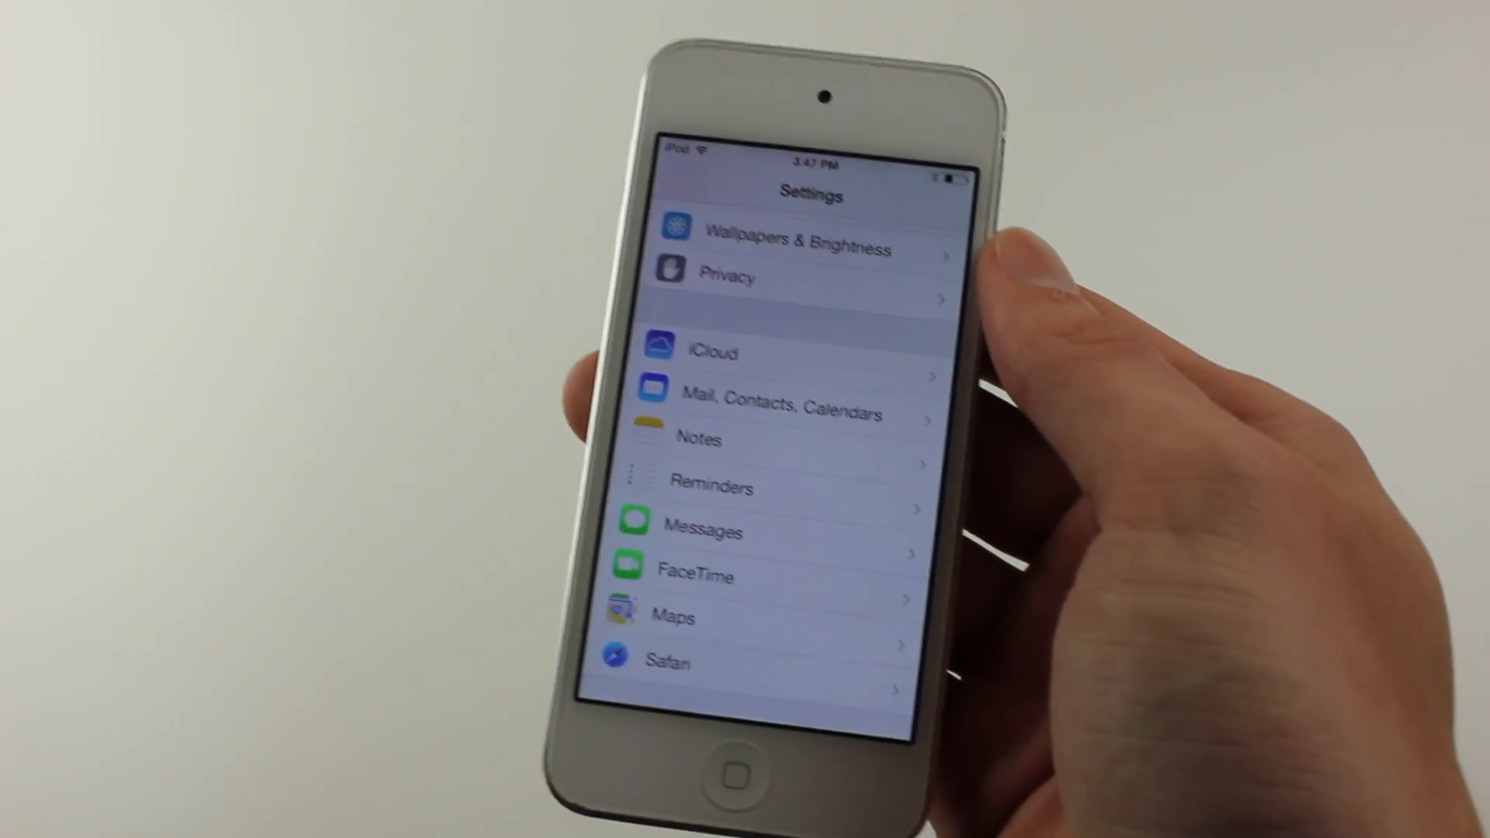
Scroll down the Settings list to view the coloured settings icons.
{"action": "scroll", "scroll_direction": "down", "scroll_amount": 3}
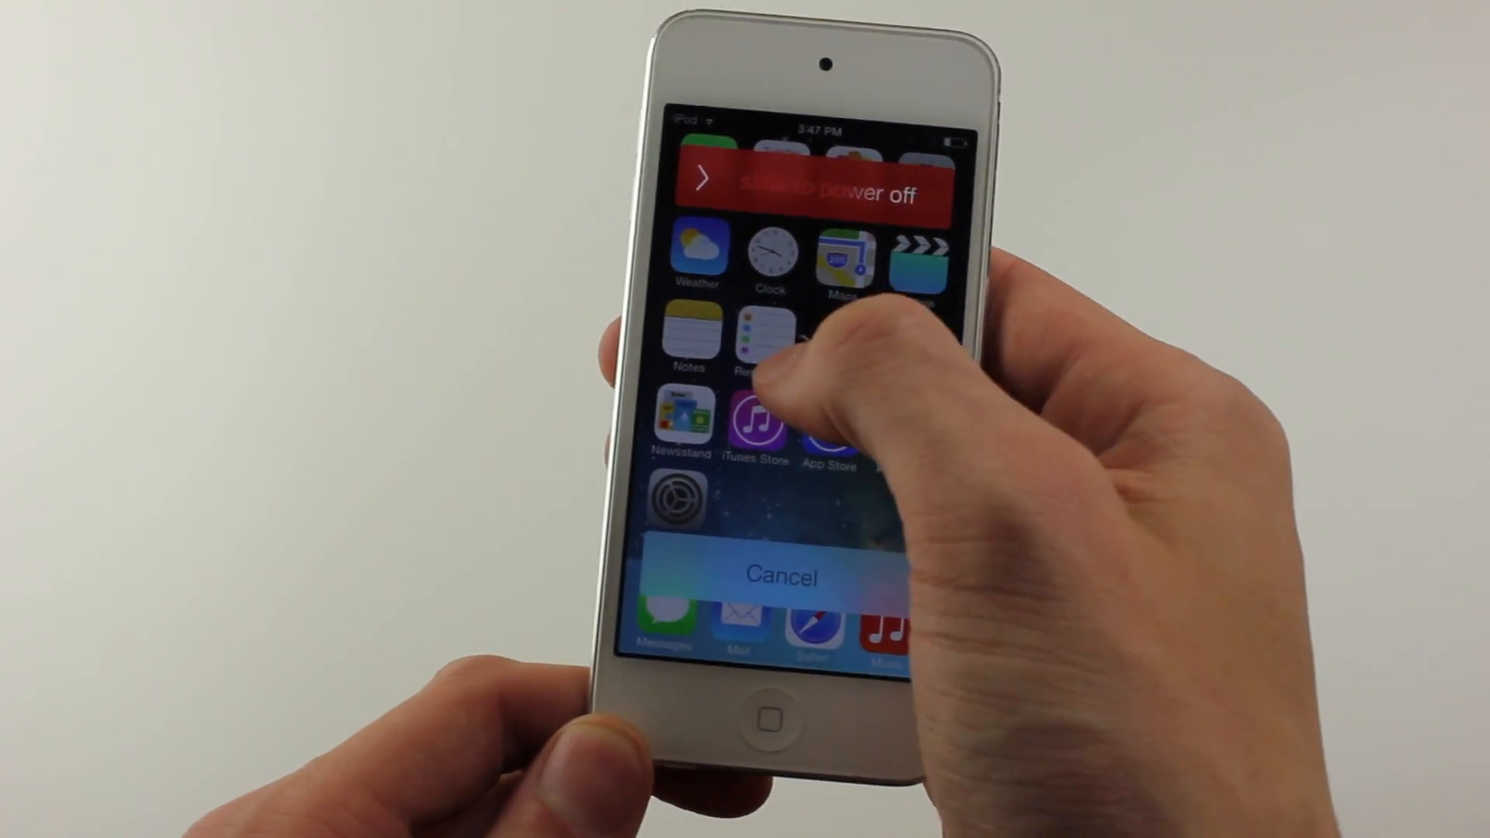
Cancel the 'slide to power off' prompt and return to the home screen.
{"action": "left_click", "coordinate": [781, 576]}
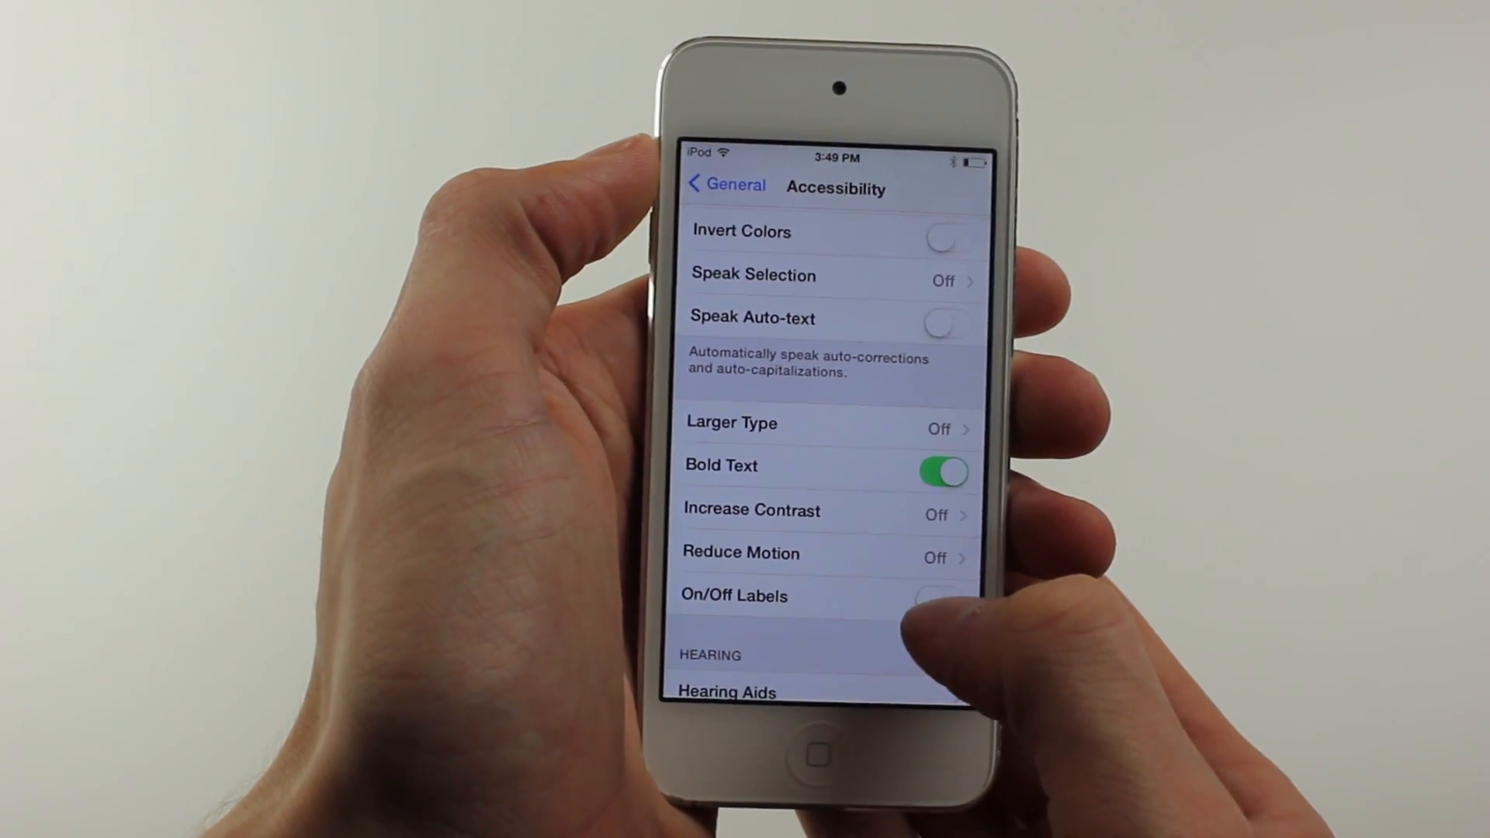
Switch On/Off Labels on, then back off, and head back to General.
{"action": "left_click", "coordinate": [941, 596]}
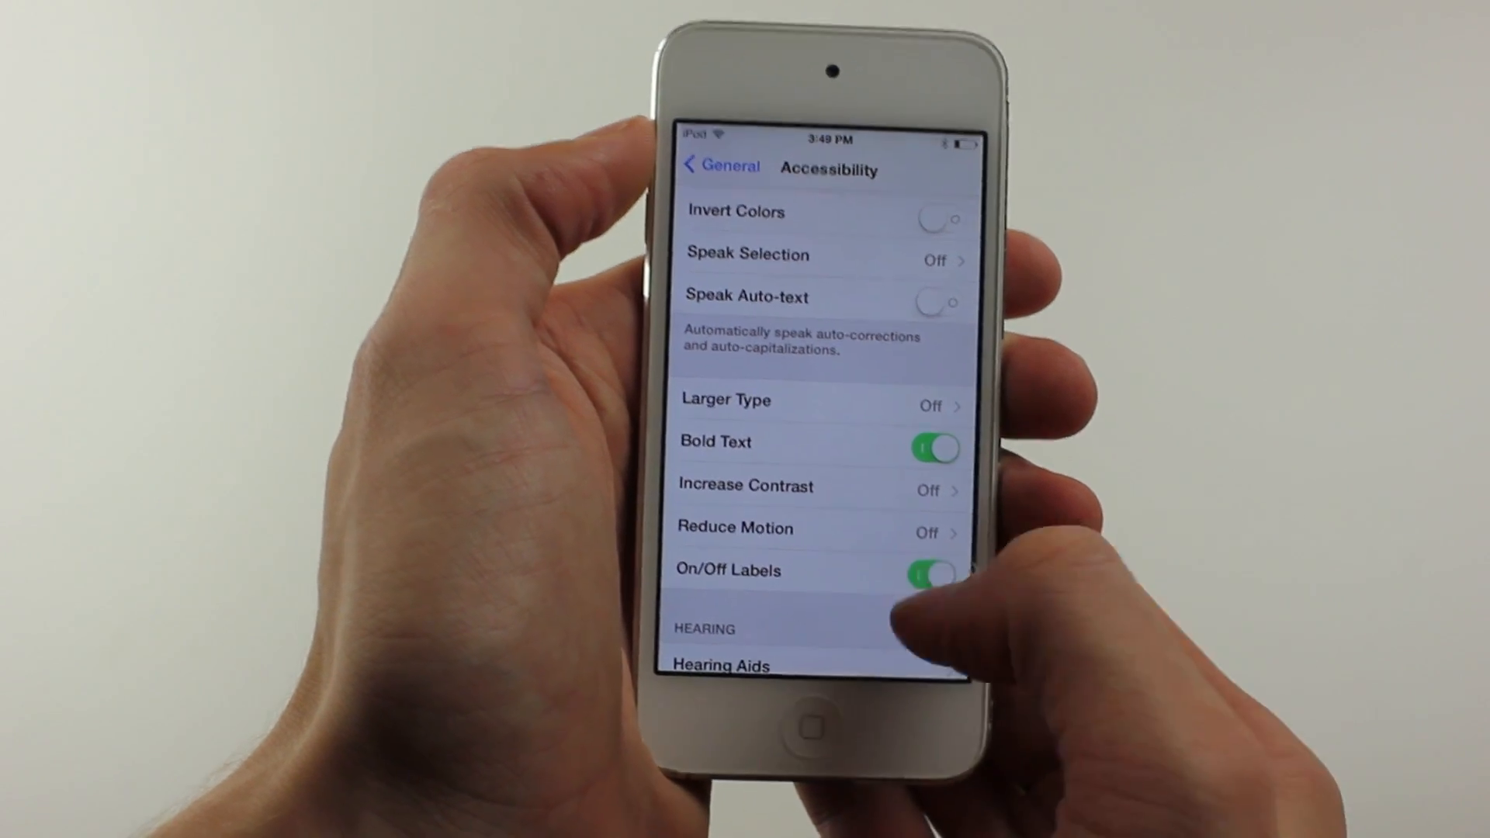
{"action": "left_click", "coordinate": [934, 576]}
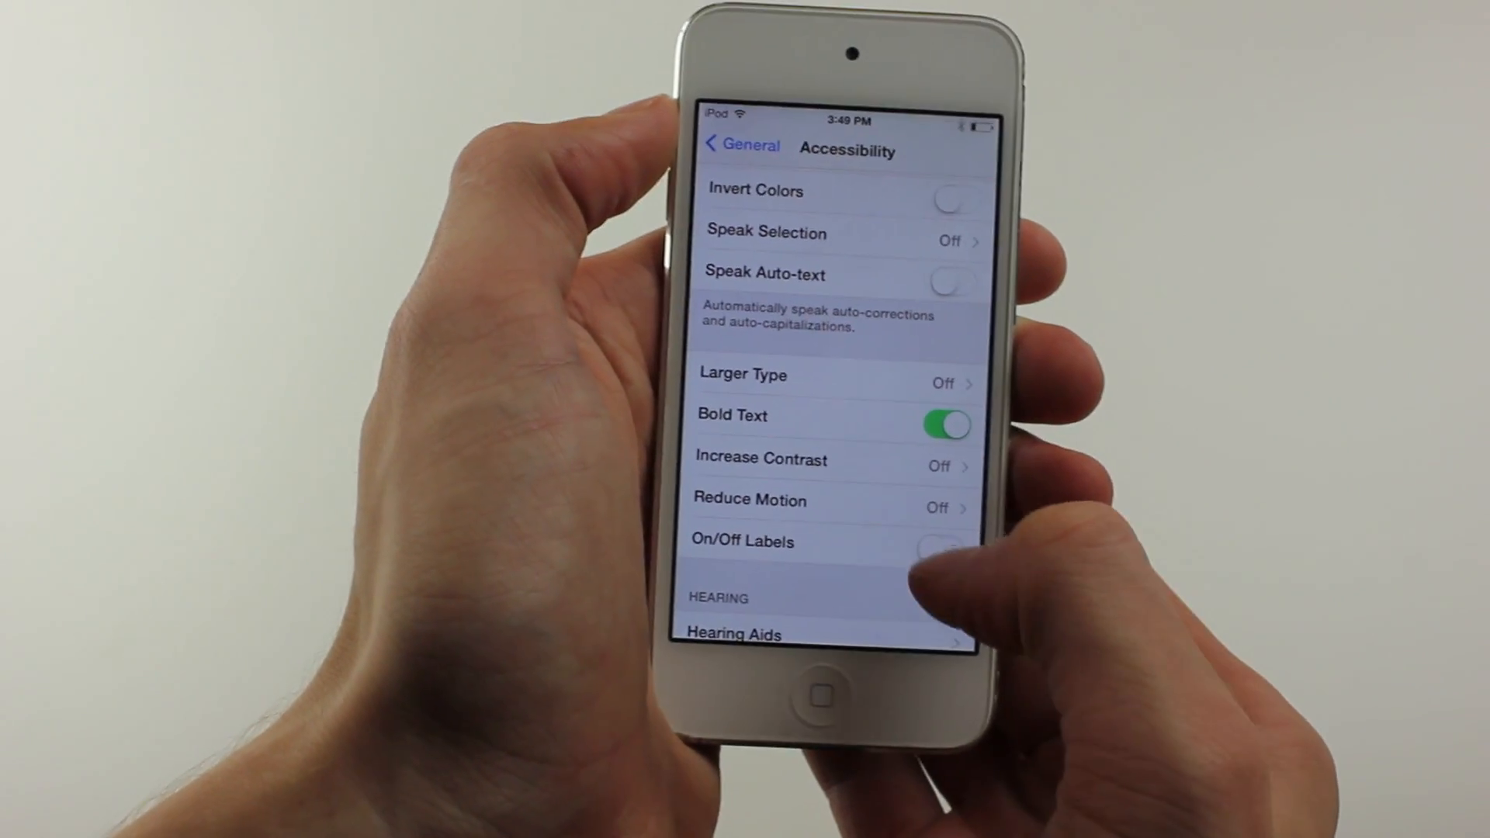
{"action": "left_click", "coordinate": [944, 550]}
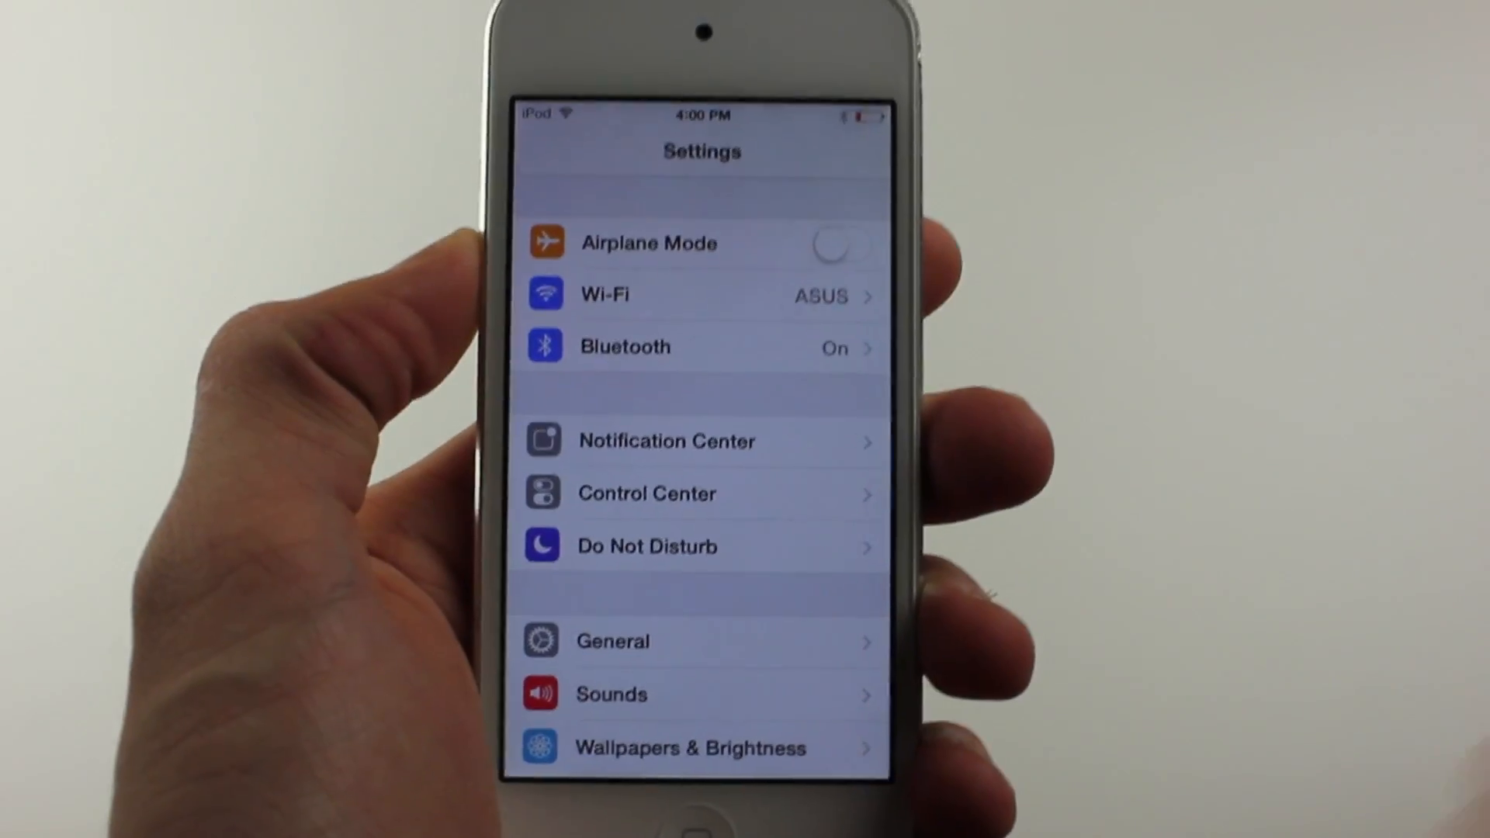
View Control Center's Access on Lock Screen and Access Within Apps switches.
{"action": "left_click", "coordinate": [646, 493]}
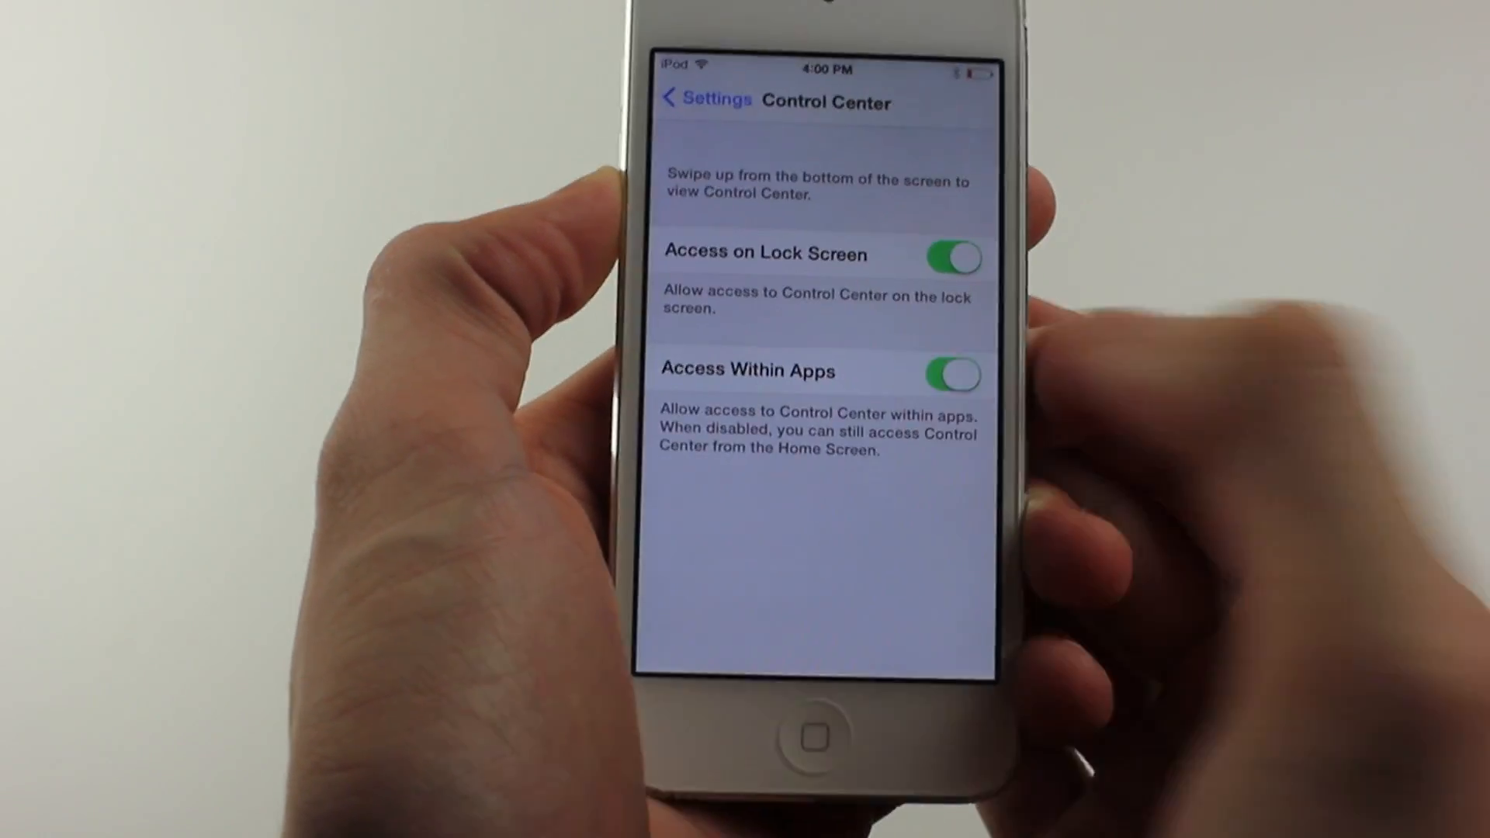
{"action": "left_click", "coordinate": [952, 374]}
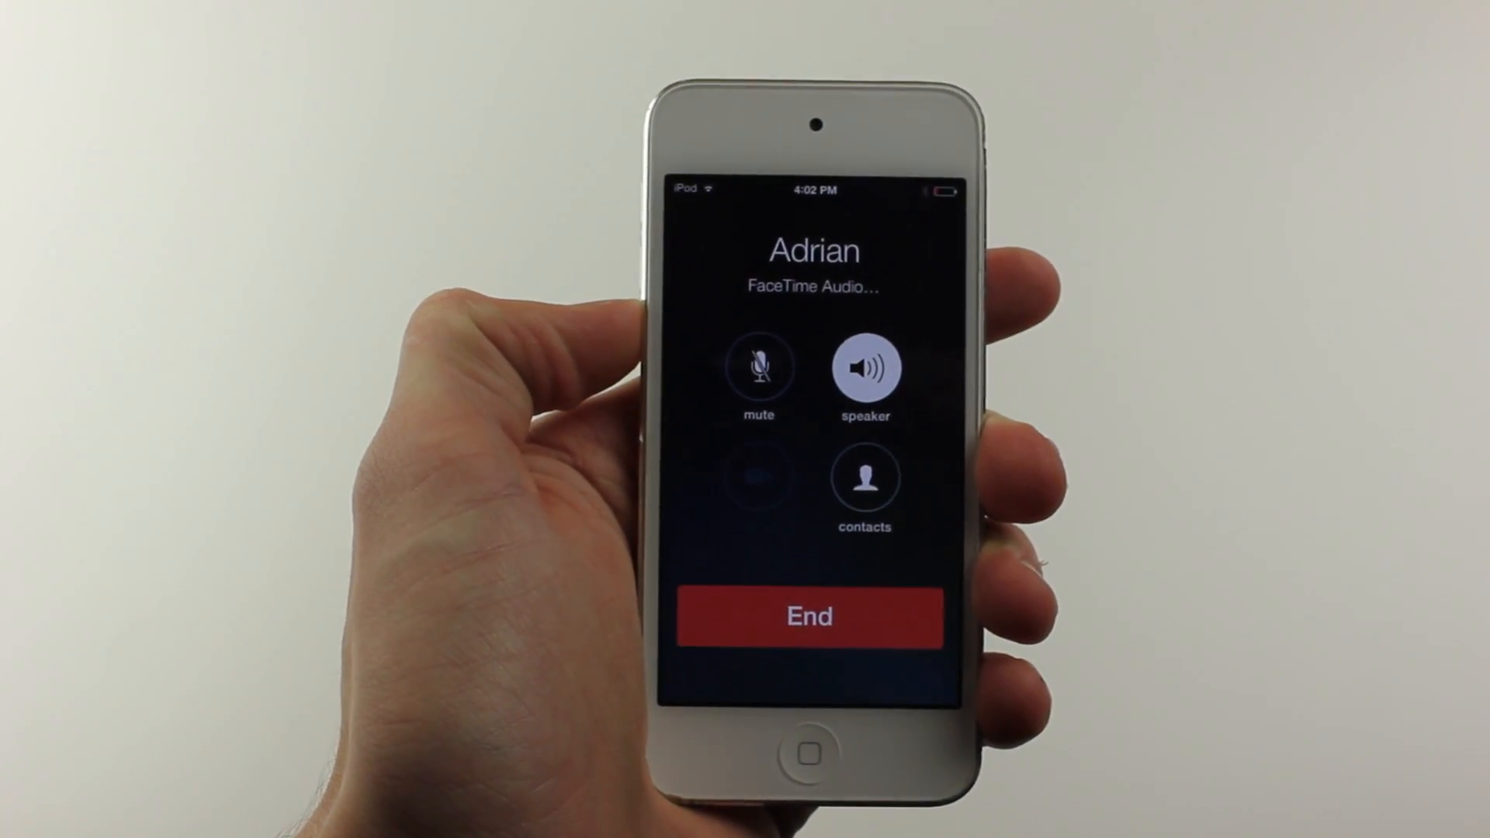
End the FaceTime Audio call.
{"action": "left_click", "coordinate": [810, 617]}
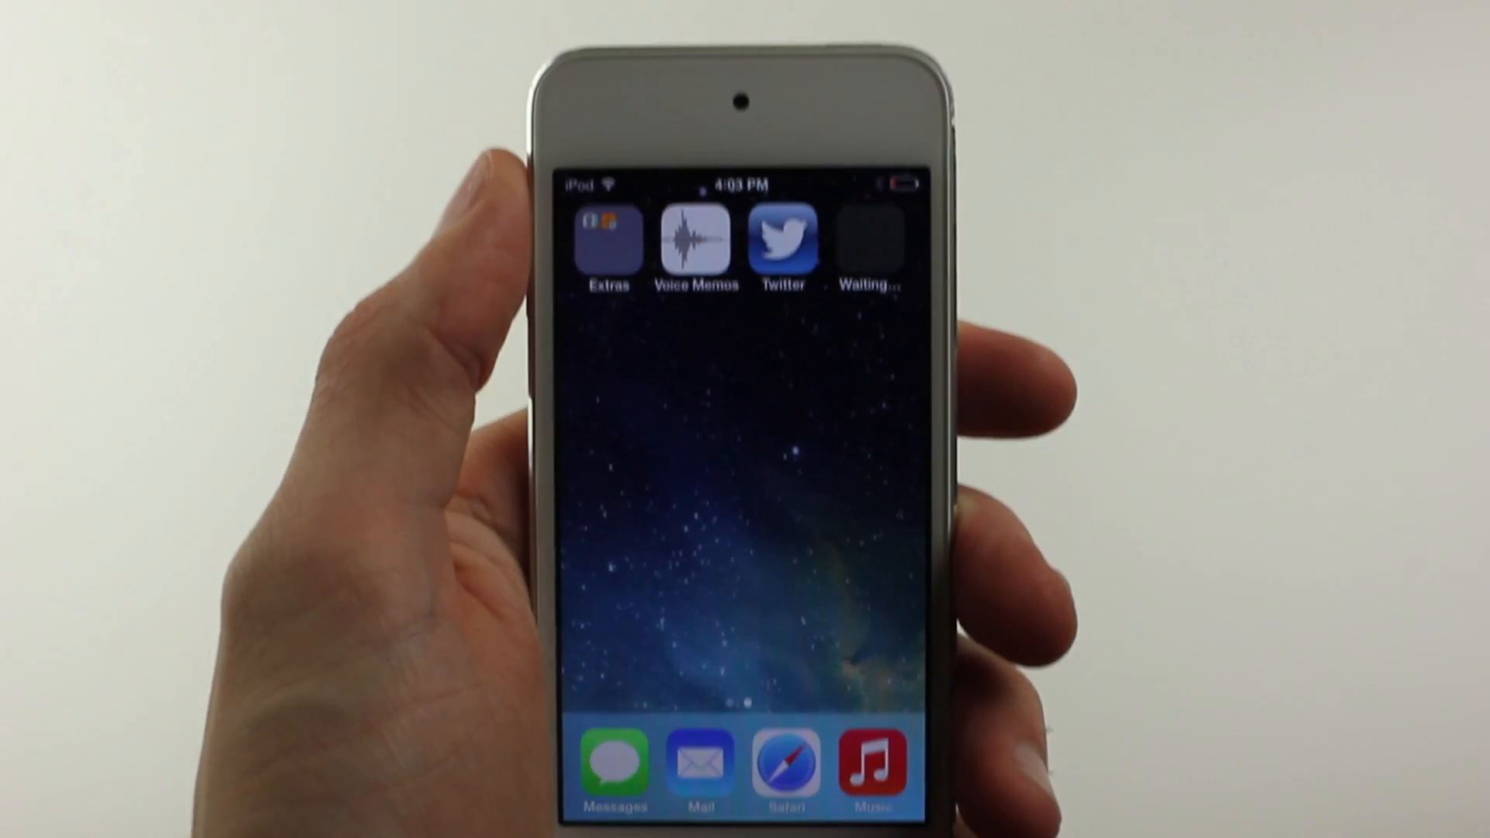